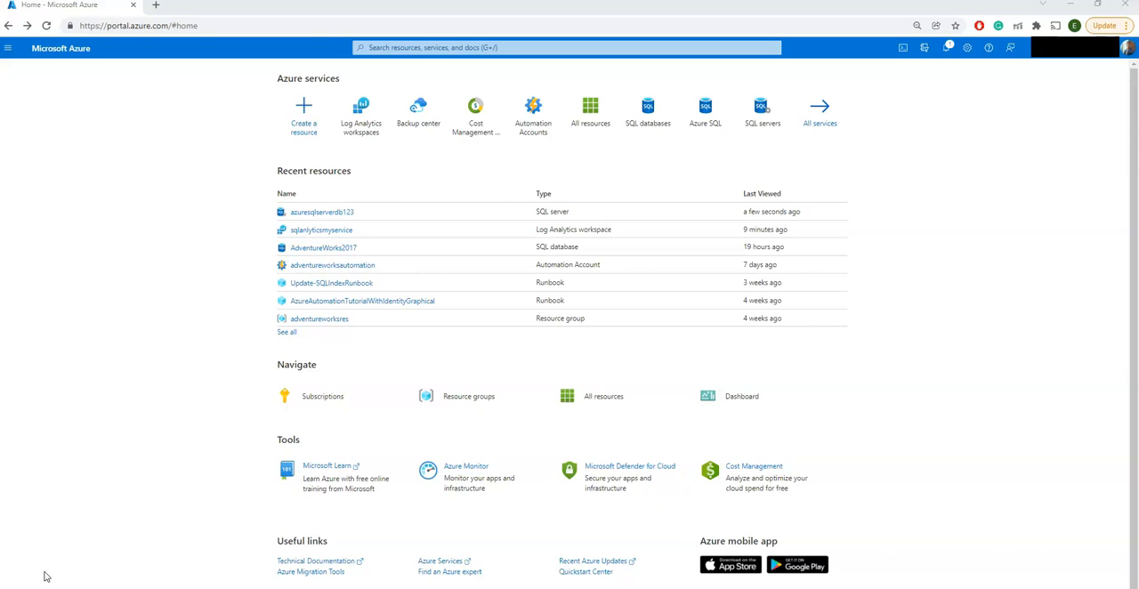
{"action": "mouse_move", "coordinate": [229, 570]}
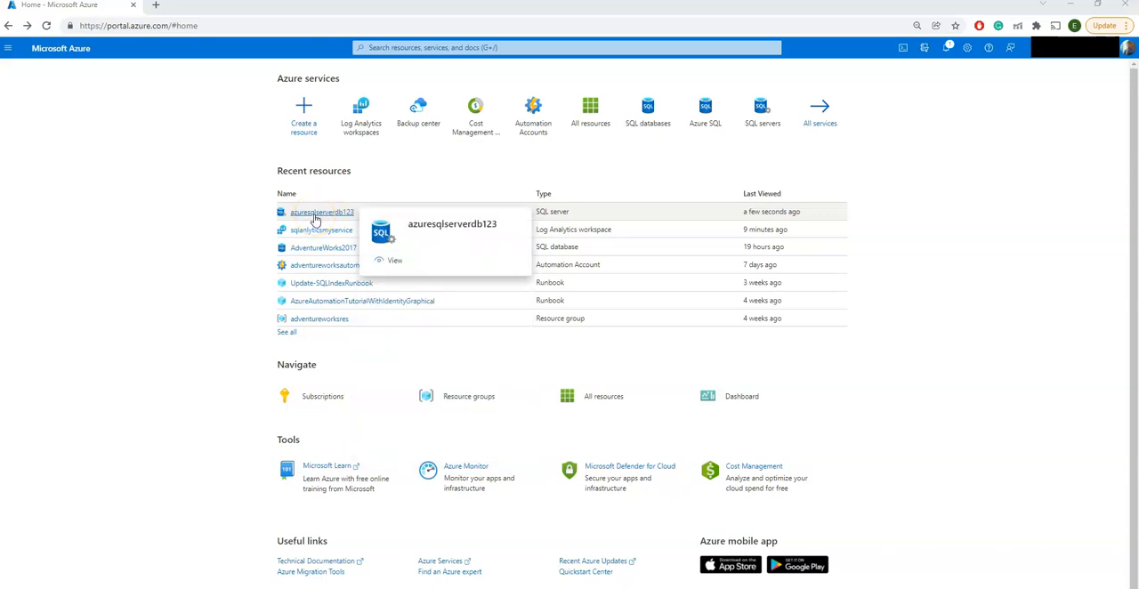
Open the azuresqlserverdb123 SQL server from Recent resources on Home
{"action": "left_click", "coordinate": [321, 211]}
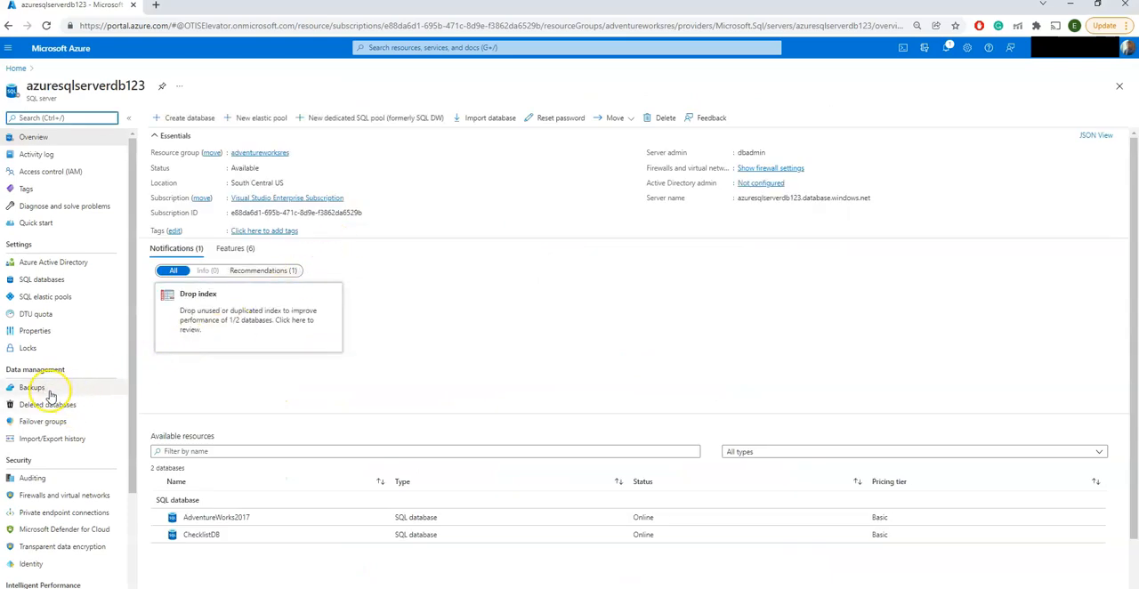
Open Backups under Data management, listing restore points for AdventureWorks2017 and CheckMDB
{"action": "left_click", "coordinate": [32, 388]}
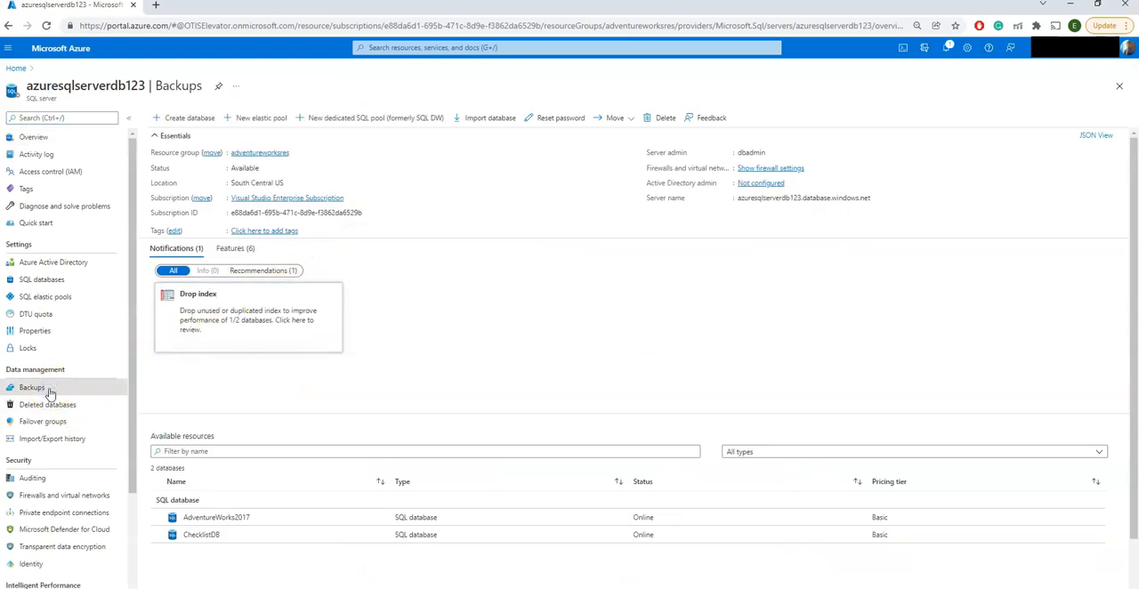
{"action": "left_click", "coordinate": [32, 388]}
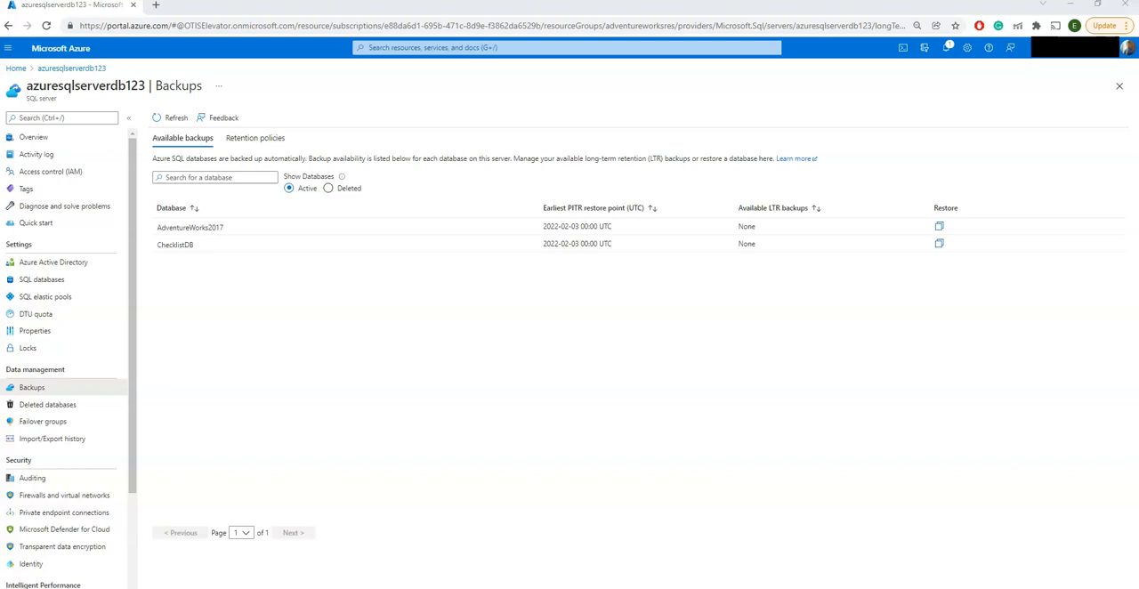
{"action": "mouse_move", "coordinate": [99, 185]}
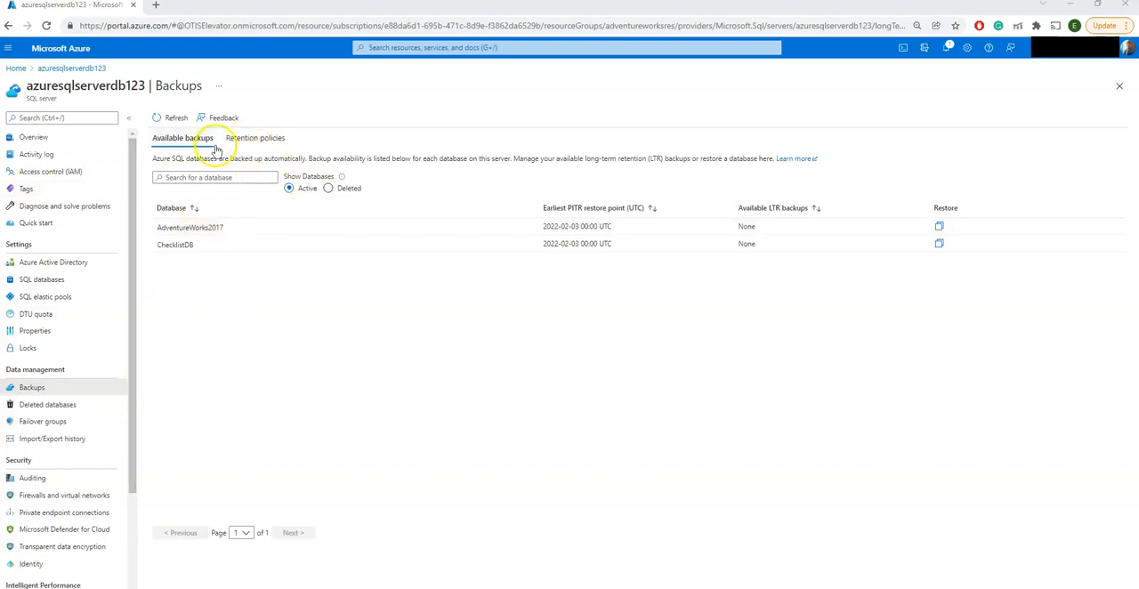
Select AdventureWorks2017 on the Retention policies view and open Configure policies
{"action": "left_click", "coordinate": [257, 138]}
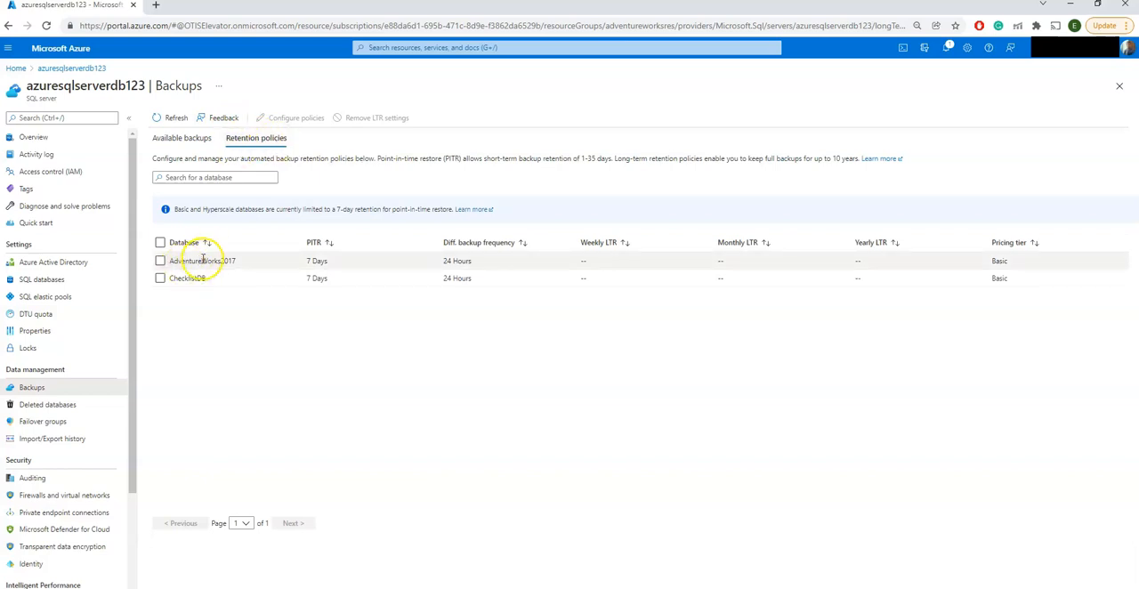
{"action": "mouse_move", "coordinate": [221, 352]}
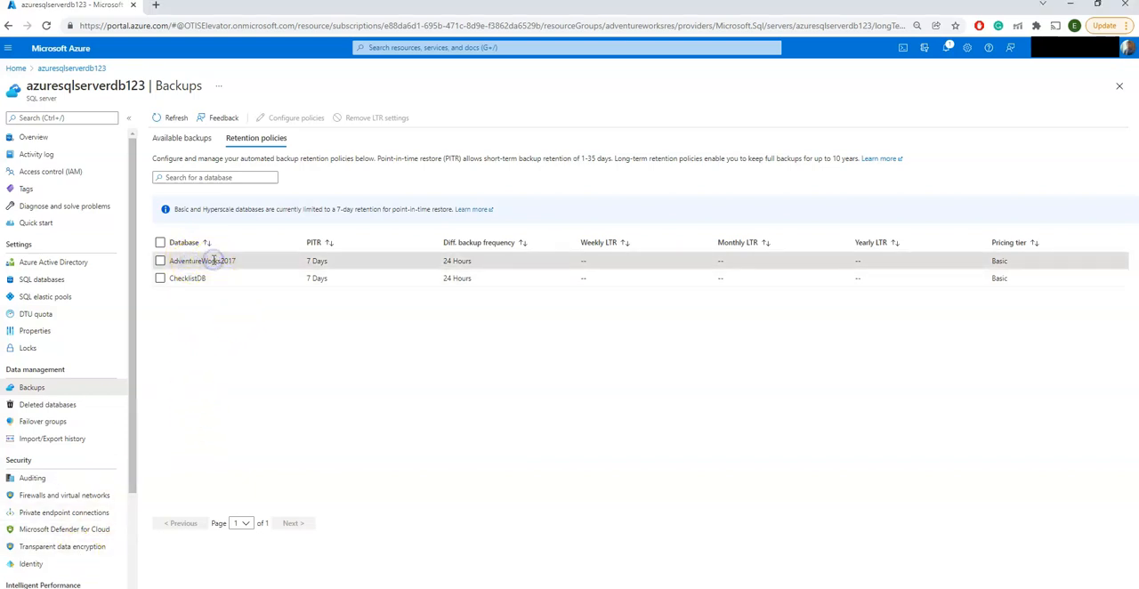
{"action": "left_click", "coordinate": [161, 260]}
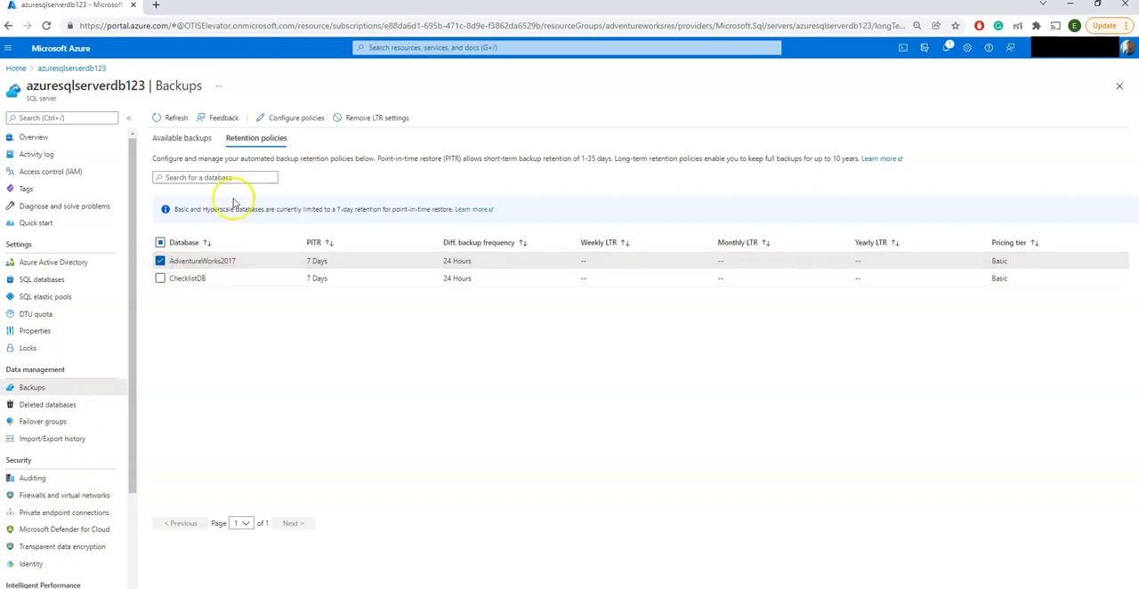
{"action": "left_click", "coordinate": [292, 118]}
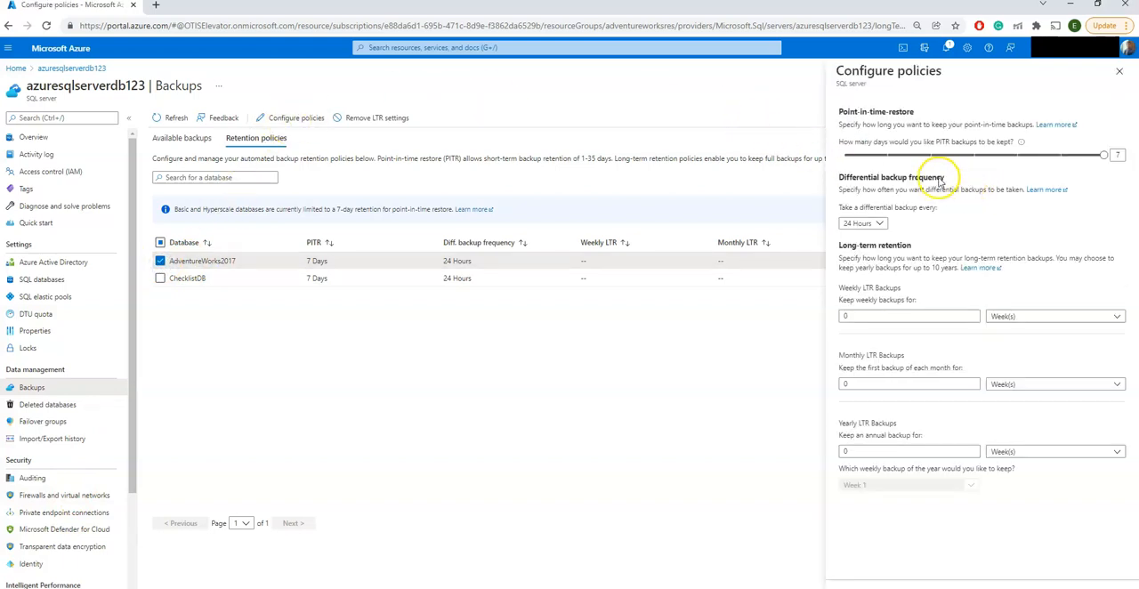
{"action": "mouse_move", "coordinate": [881, 146]}
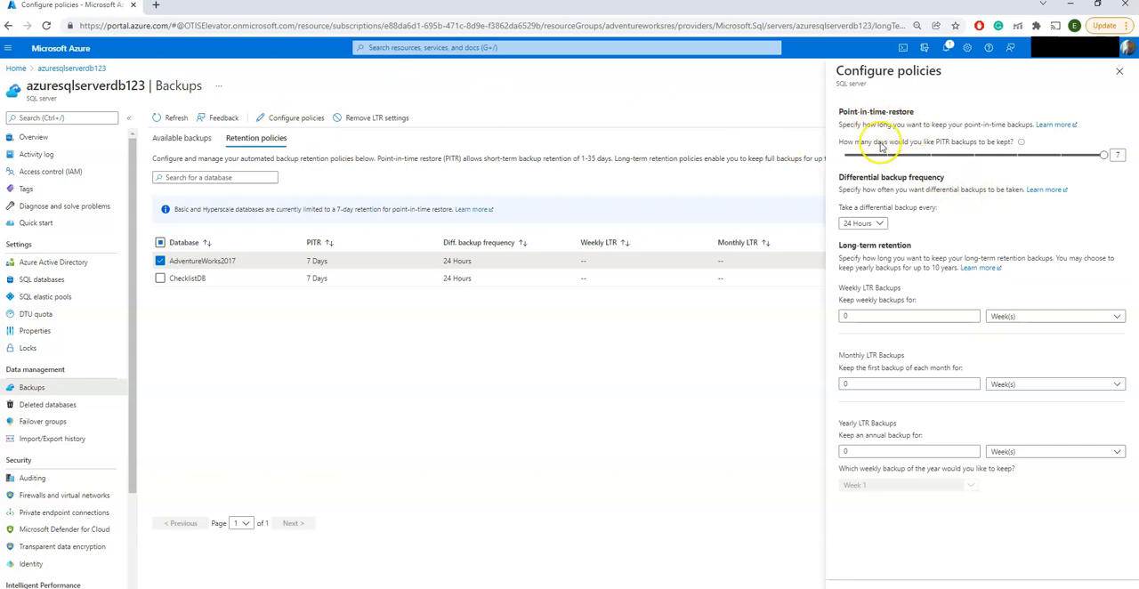
{"action": "mouse_move", "coordinate": [959, 151]}
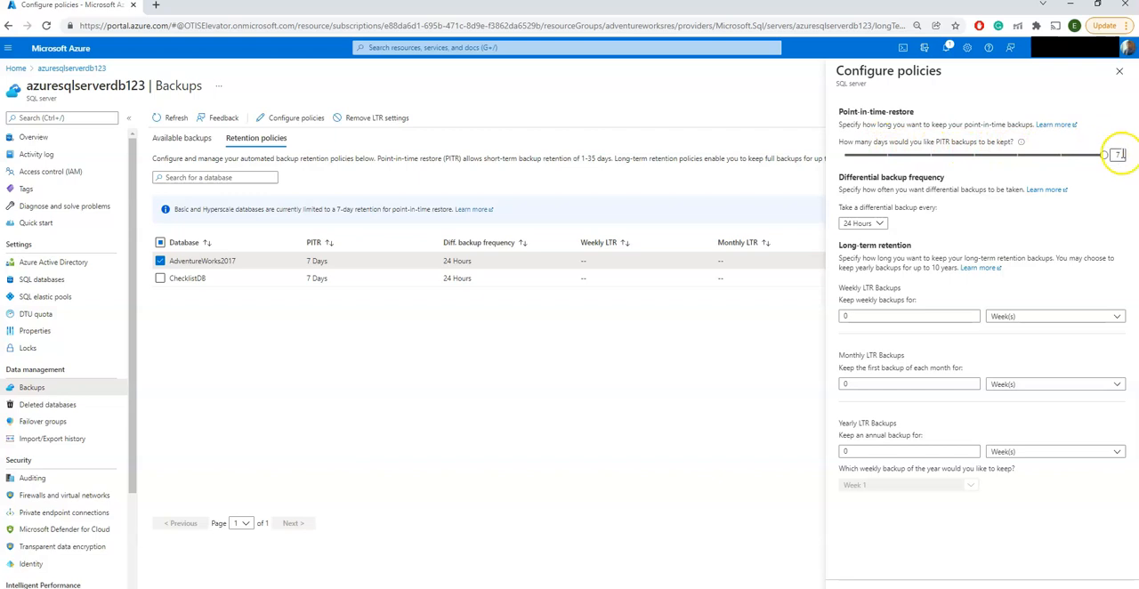
{"action": "left_click_drag", "start_coordinate": [1118, 155], "coordinate": [1041, 157]}
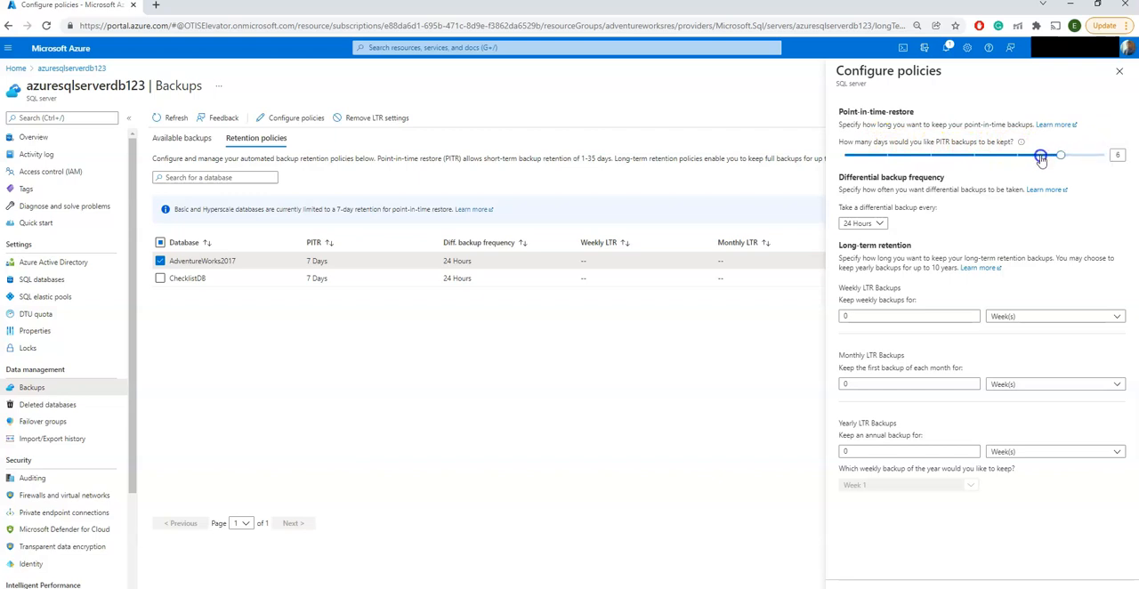
{"action": "left_click_drag", "start_coordinate": [1041, 157], "coordinate": [1026, 162]}
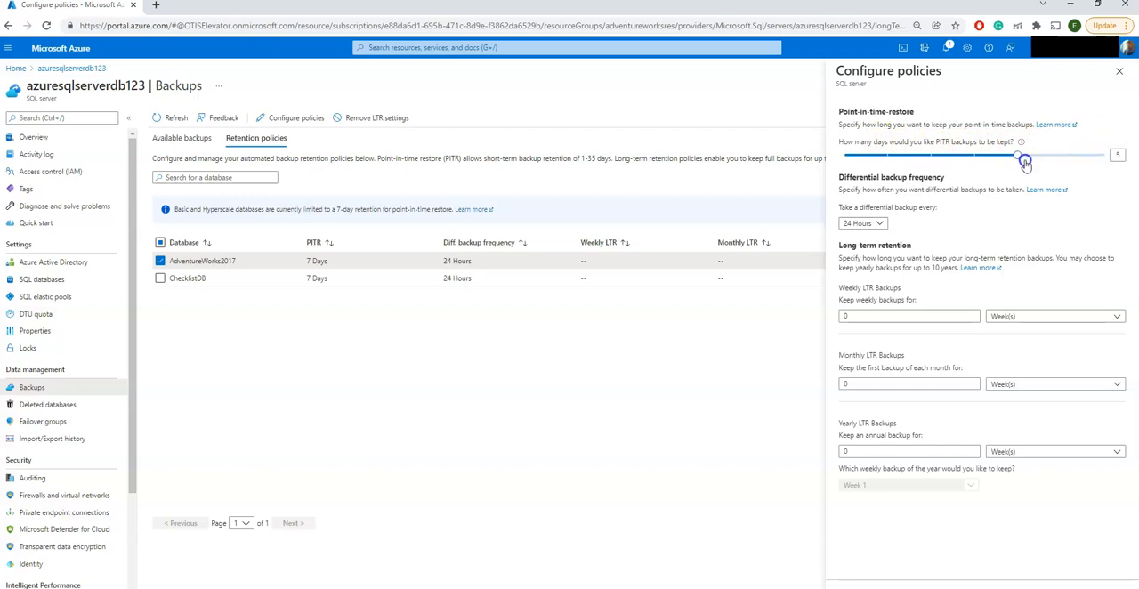
{"action": "left_click_drag", "start_coordinate": [1018, 157], "coordinate": [1102, 157]}
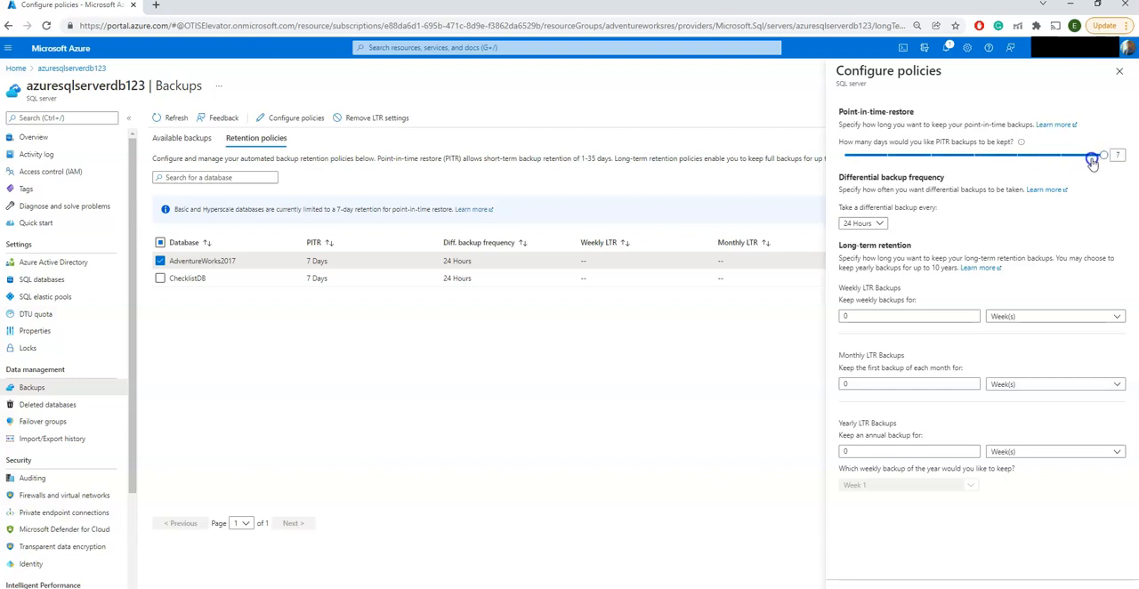
{"action": "left_click_drag", "start_coordinate": [1093, 157], "coordinate": [1103, 157]}
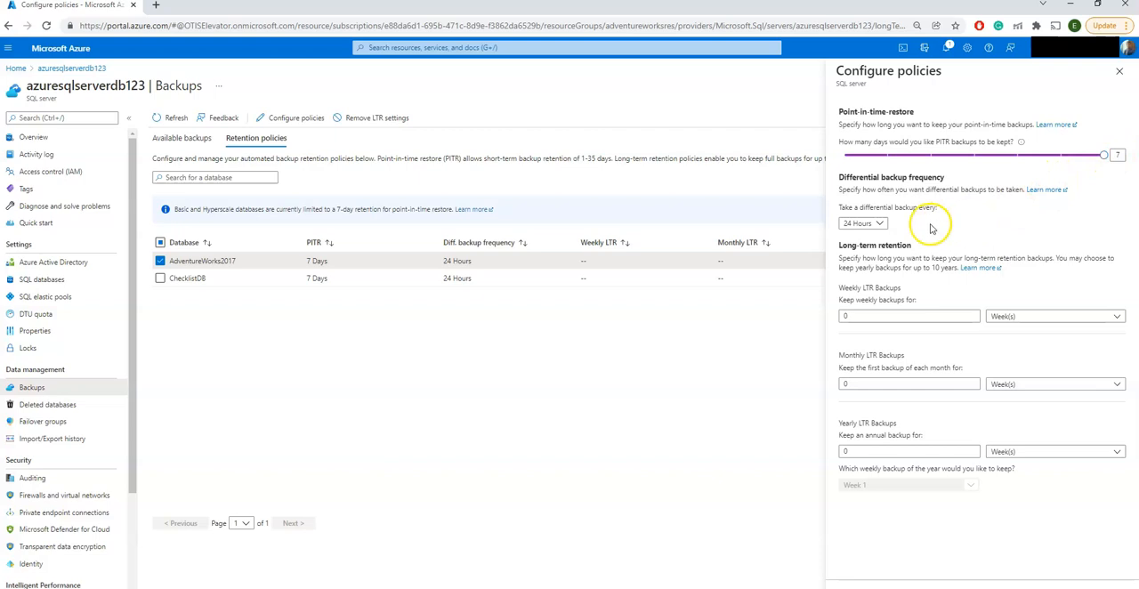
{"action": "left_click", "coordinate": [862, 224]}
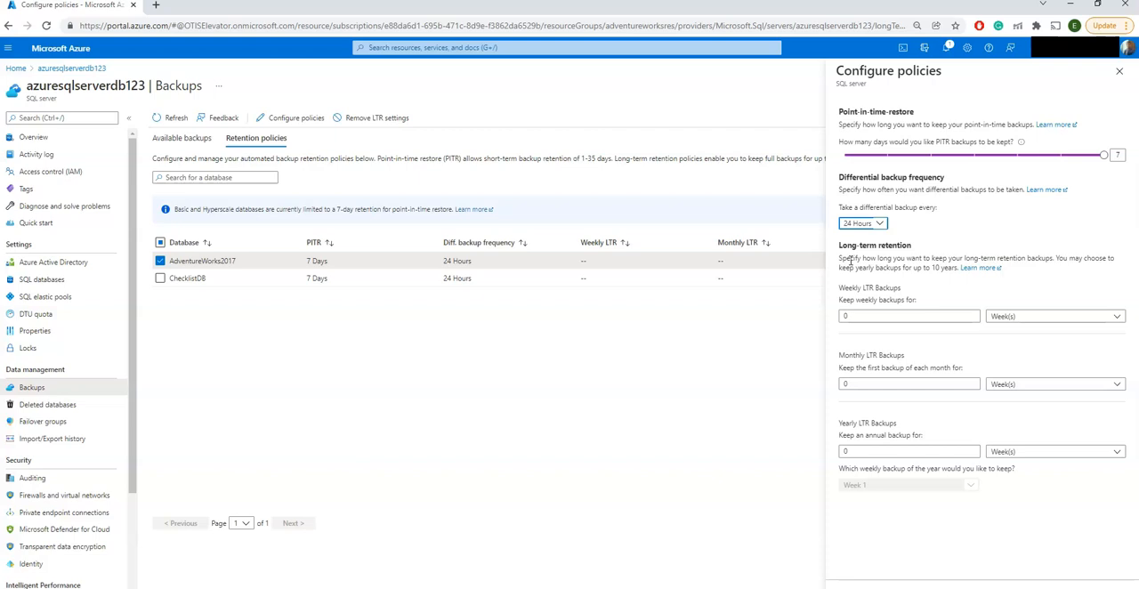
{"action": "mouse_move", "coordinate": [851, 258]}
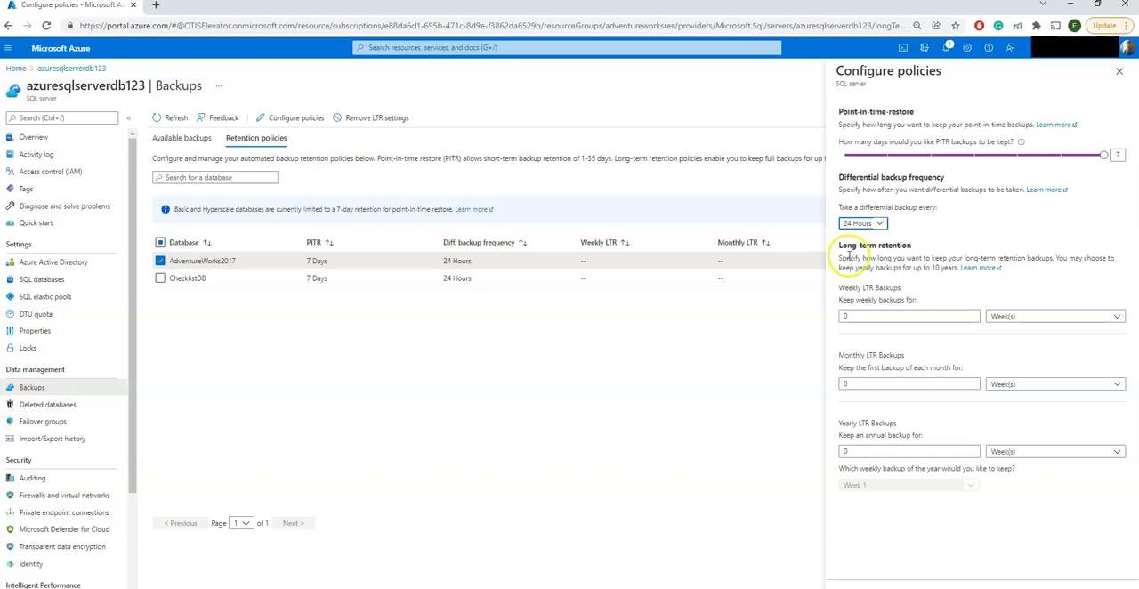
Set Weekly LTR backups to 1 Week(s) and submit the update
{"action": "left_click", "coordinate": [861, 224]}
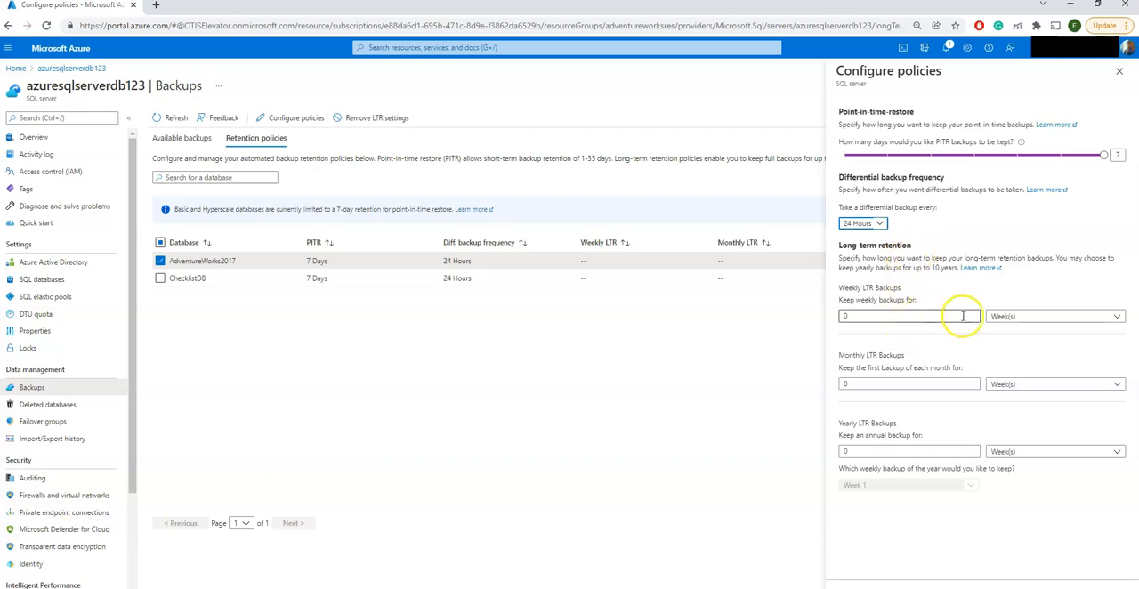
{"action": "type", "text": "1"}
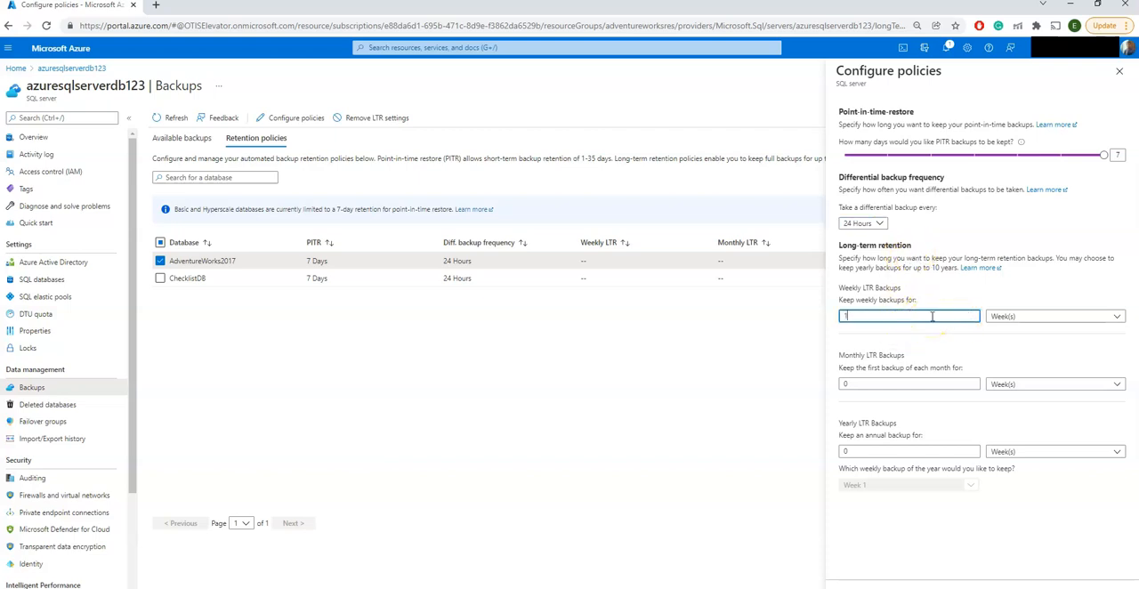
{"action": "mouse_move", "coordinate": [911, 559]}
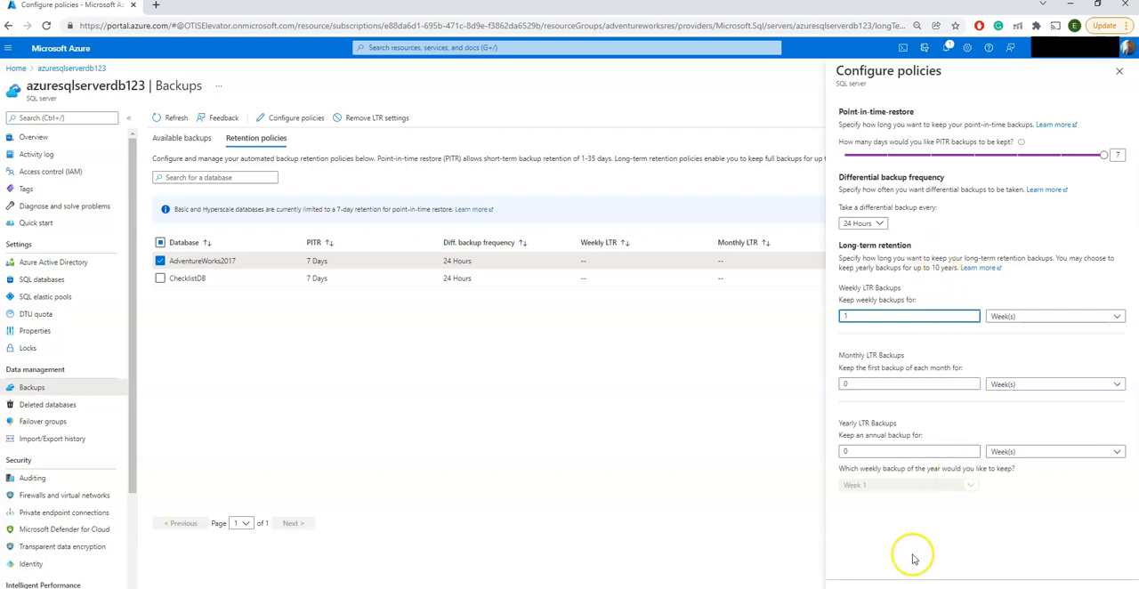
{"action": "mouse_move", "coordinate": [858, 583]}
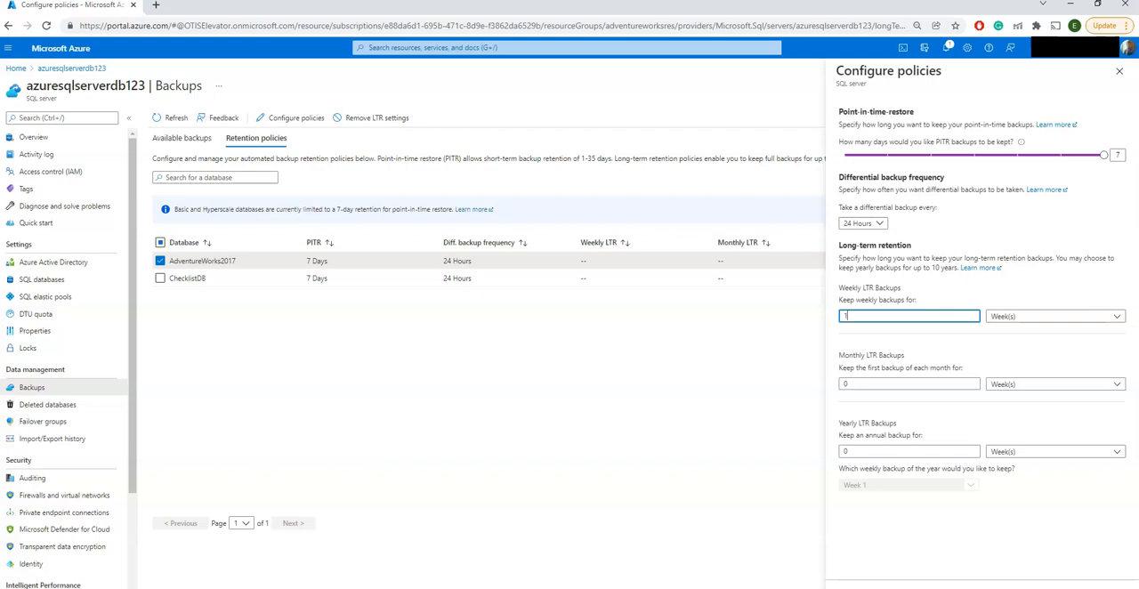
{"action": "mouse_move", "coordinate": [942, 308]}
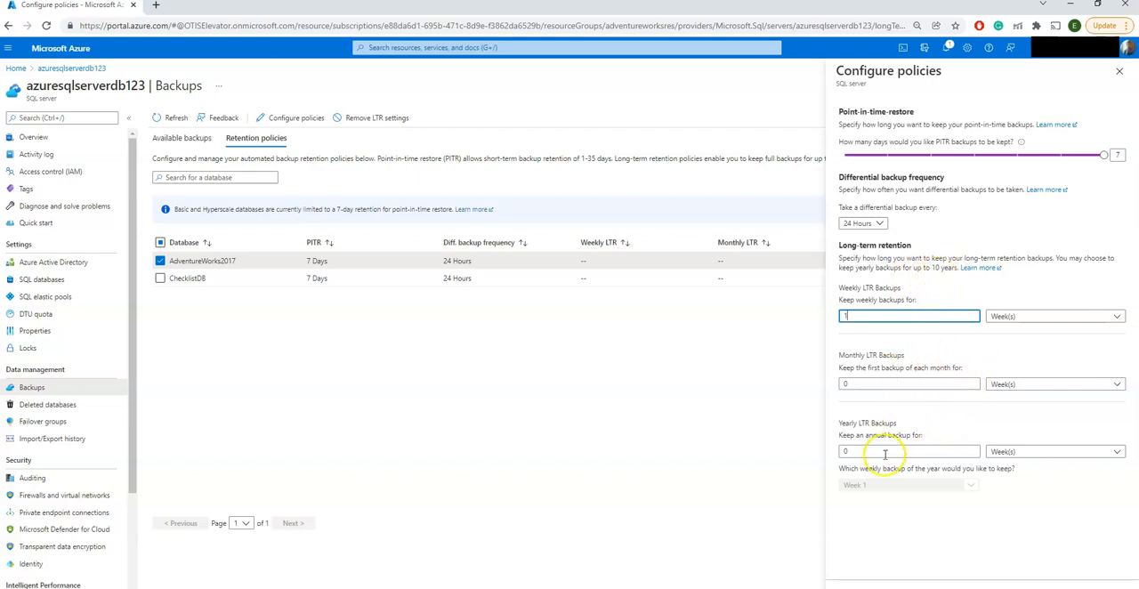
{"action": "mouse_move", "coordinate": [1018, 317]}
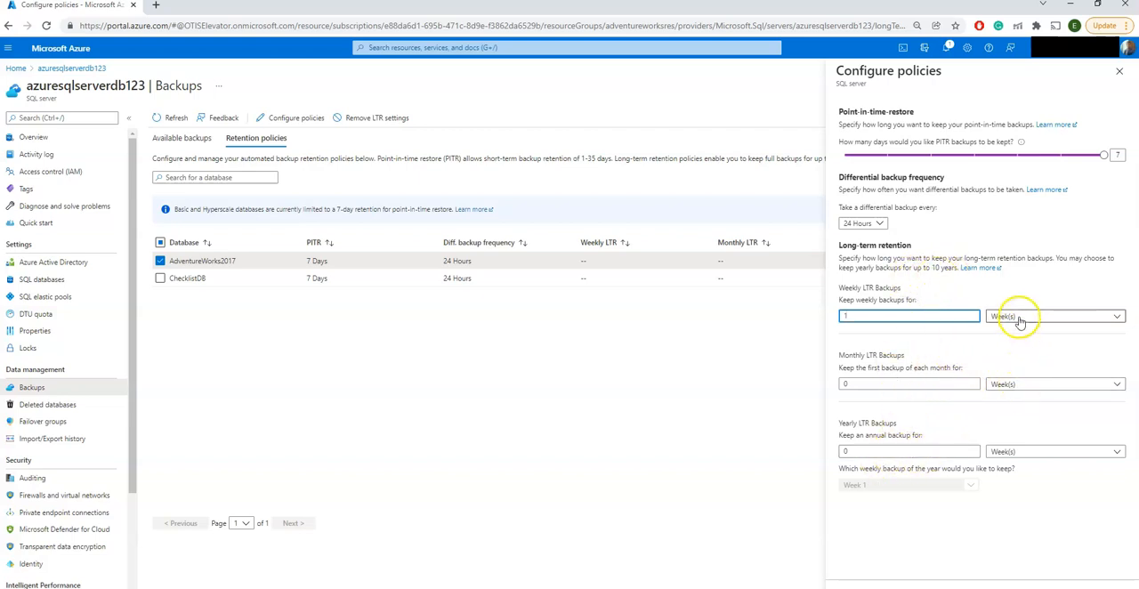
{"action": "left_click", "coordinate": [1053, 317]}
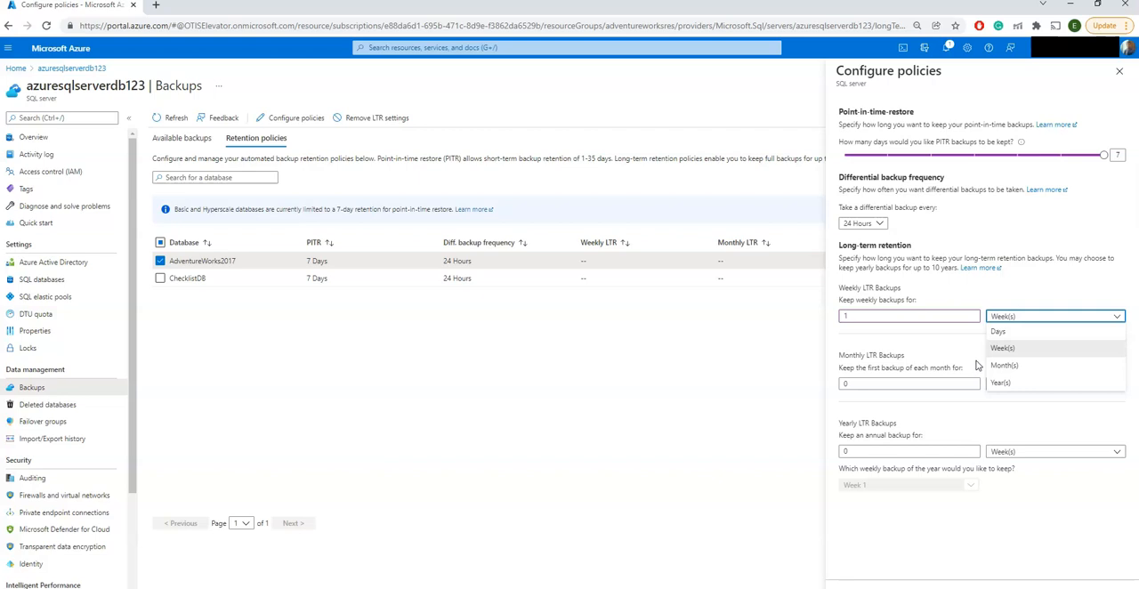
{"action": "mouse_move", "coordinate": [1004, 366]}
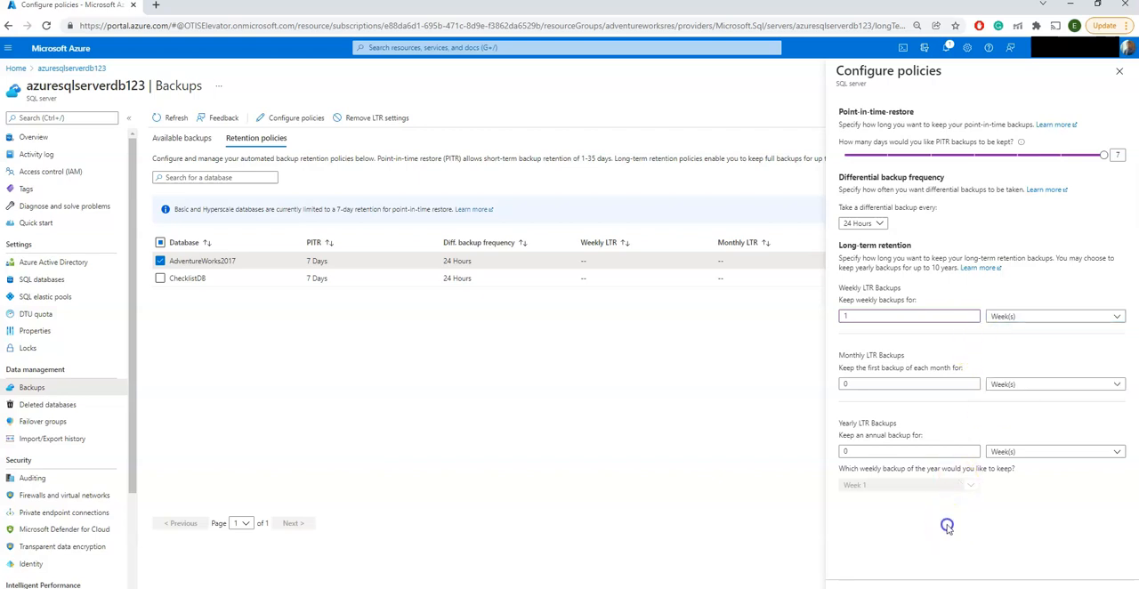
{"action": "mouse_move", "coordinate": [932, 364]}
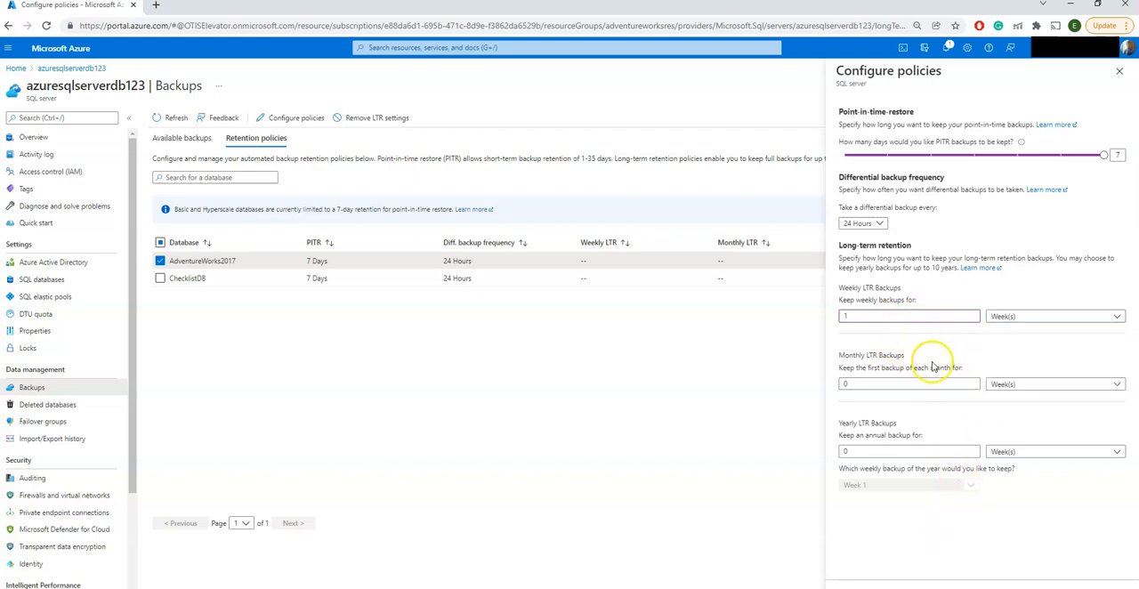
{"action": "left_click", "coordinate": [907, 384]}
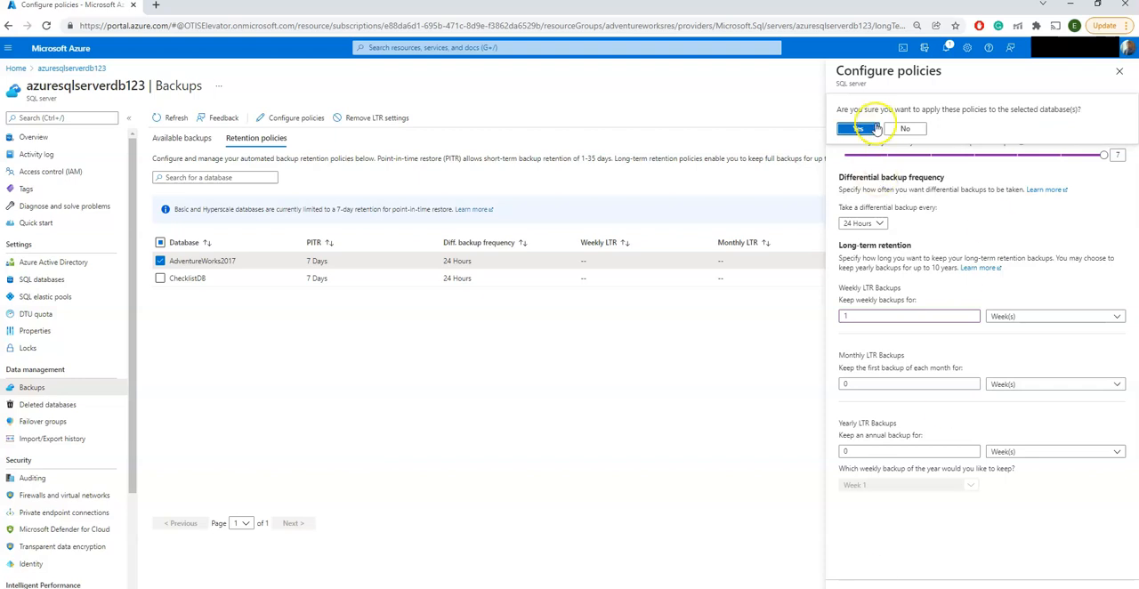
Confirm applying the policies, view the deployed LTR policy resource, then return Home
{"action": "left_click", "coordinate": [860, 128]}
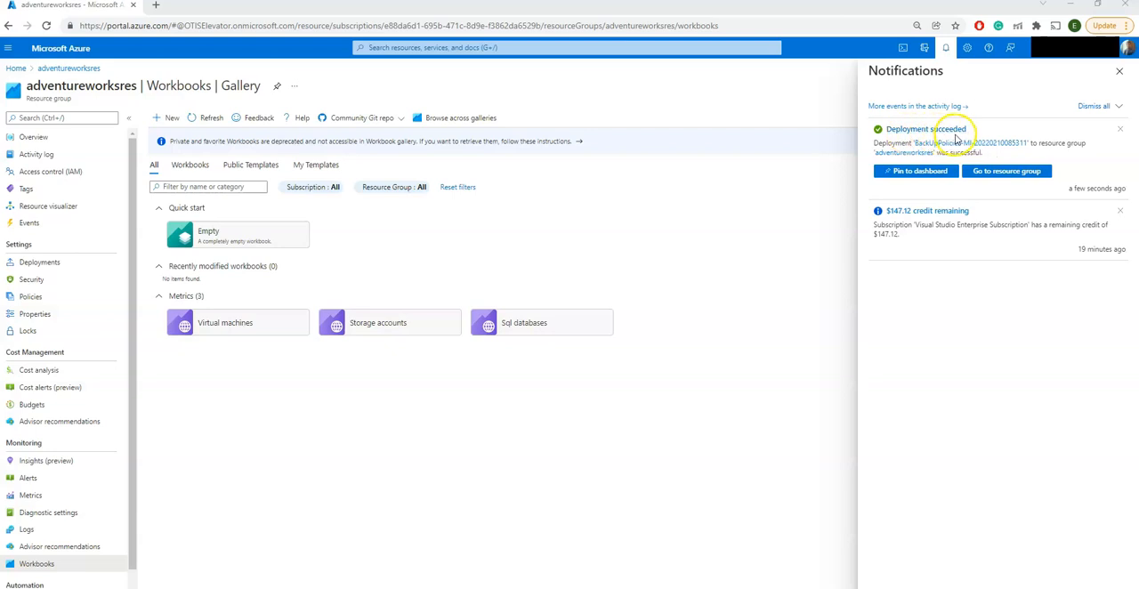
{"action": "left_click", "coordinate": [926, 128]}
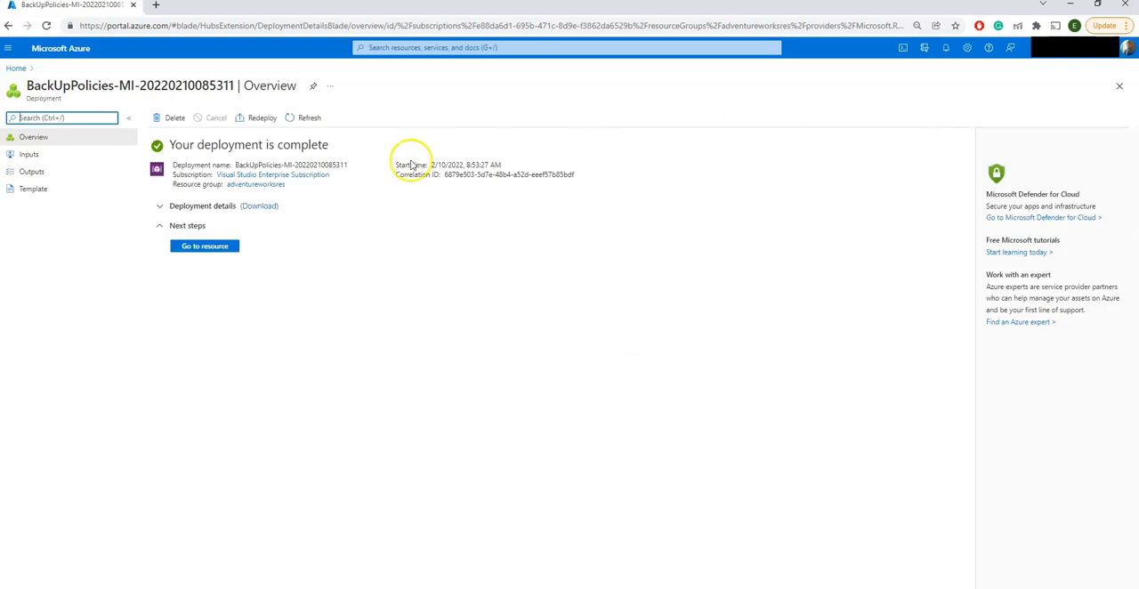
{"action": "left_click", "coordinate": [204, 245]}
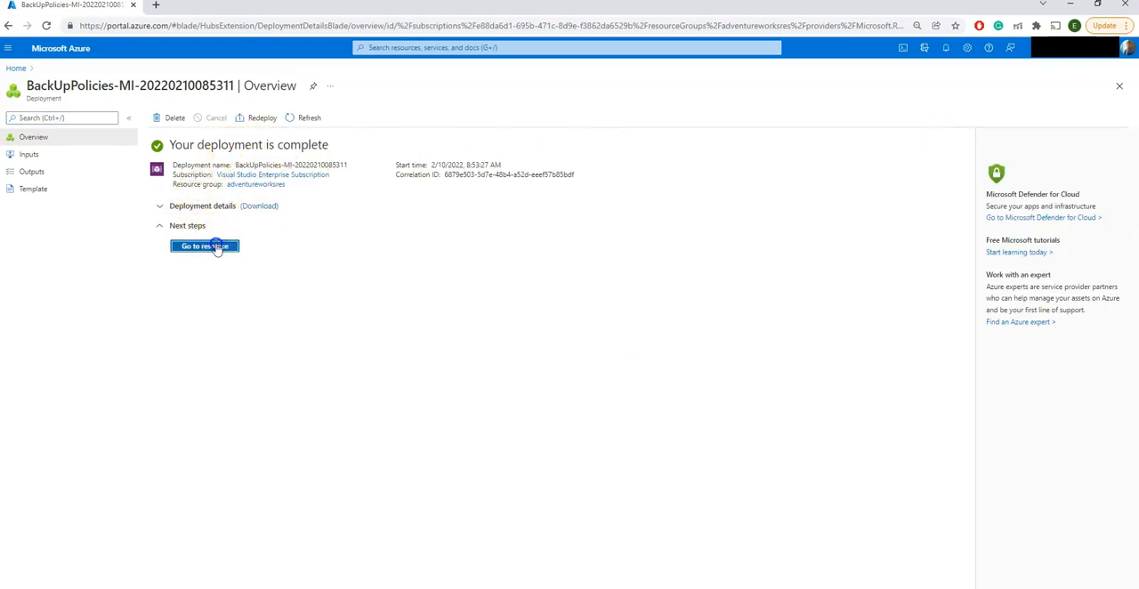
{"action": "left_click", "coordinate": [203, 246]}
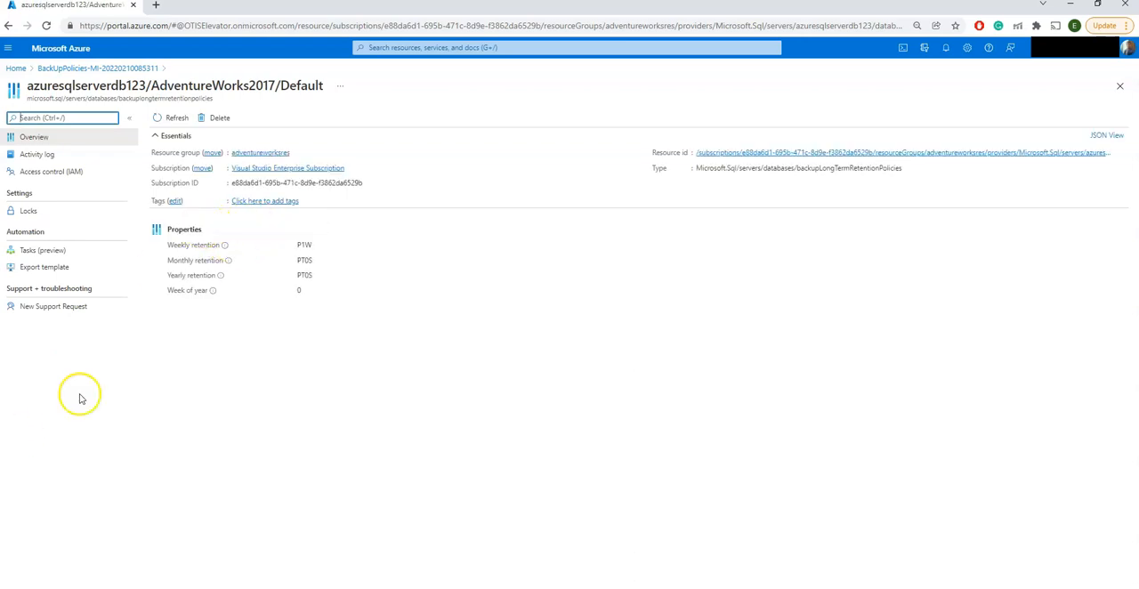
{"action": "mouse_move", "coordinate": [242, 292]}
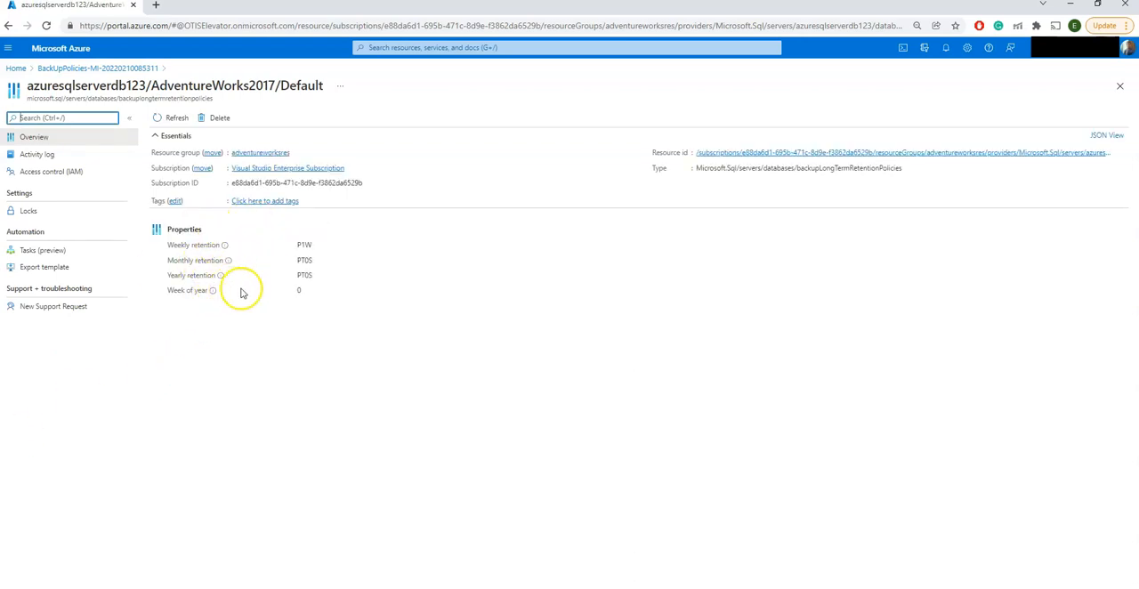
{"action": "left_click", "coordinate": [14, 68]}
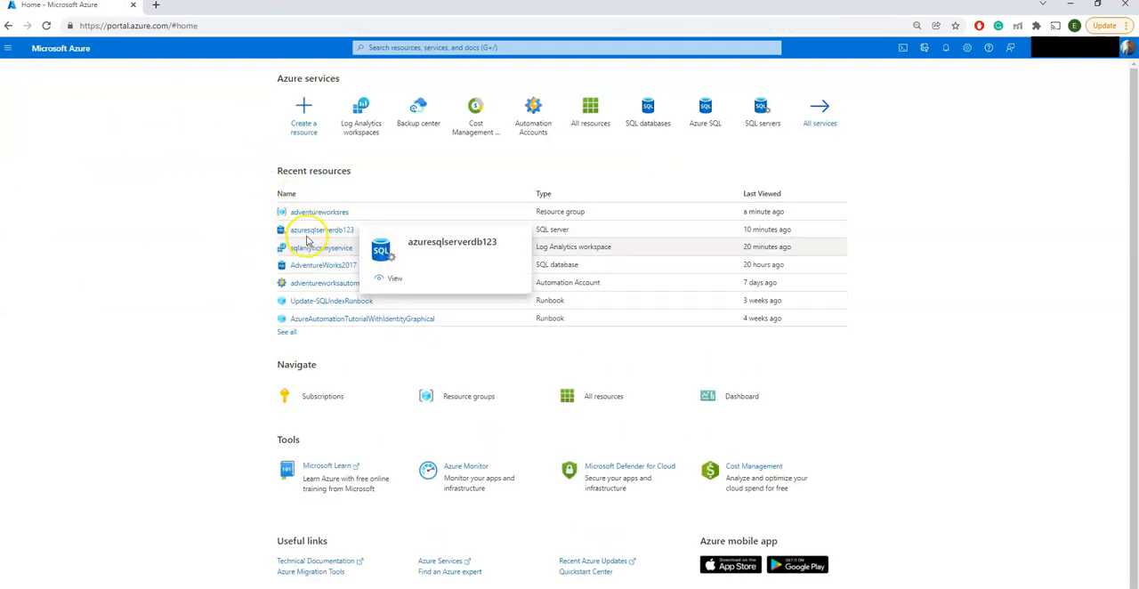
Reopen azuresqlserverdb123 and its Backups page with both databases' restore points
{"action": "left_click", "coordinate": [307, 229]}
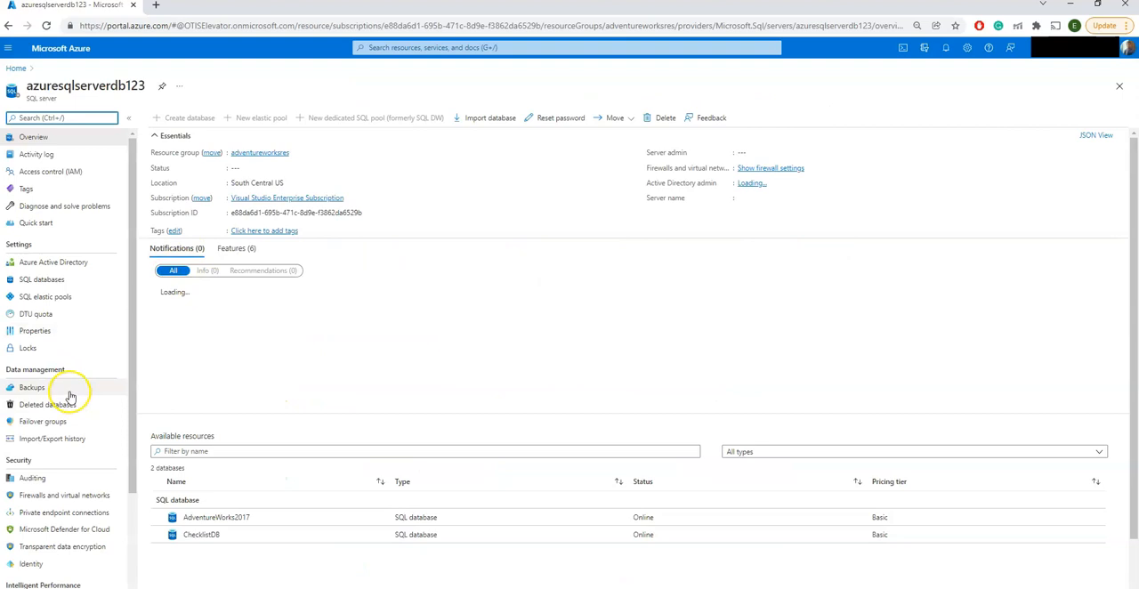
{"action": "left_click", "coordinate": [32, 388]}
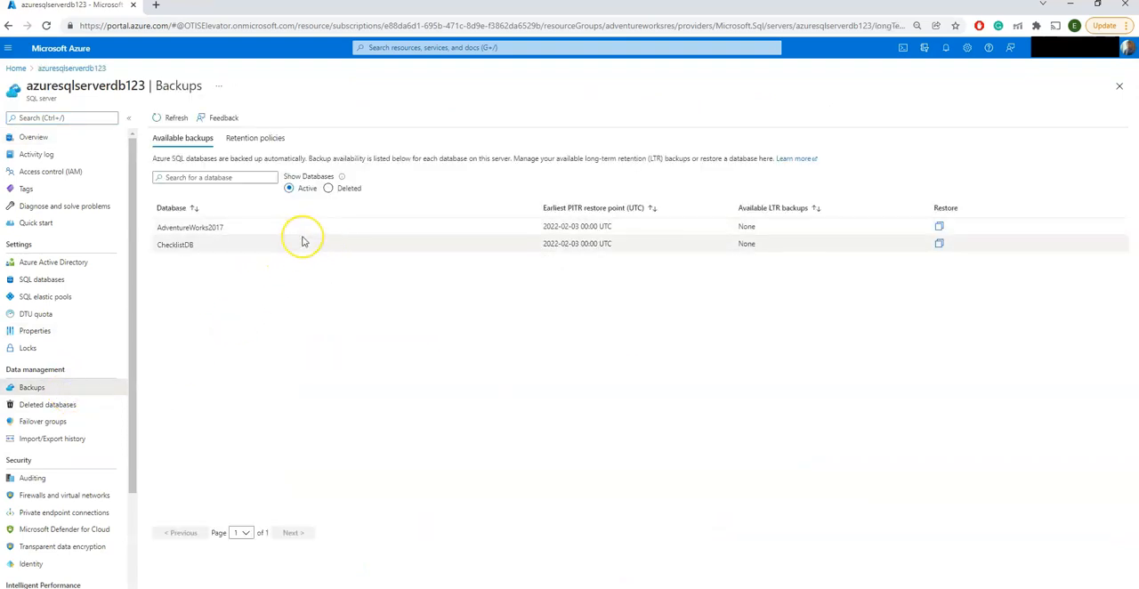
{"action": "mouse_move", "coordinate": [303, 242]}
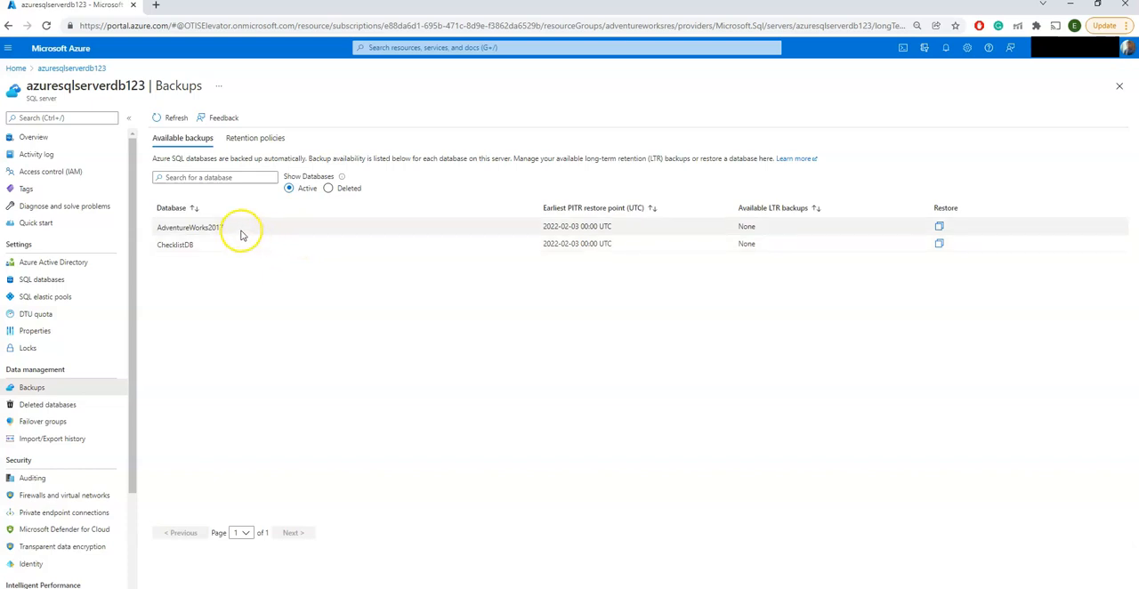
{"action": "mouse_move", "coordinate": [256, 231]}
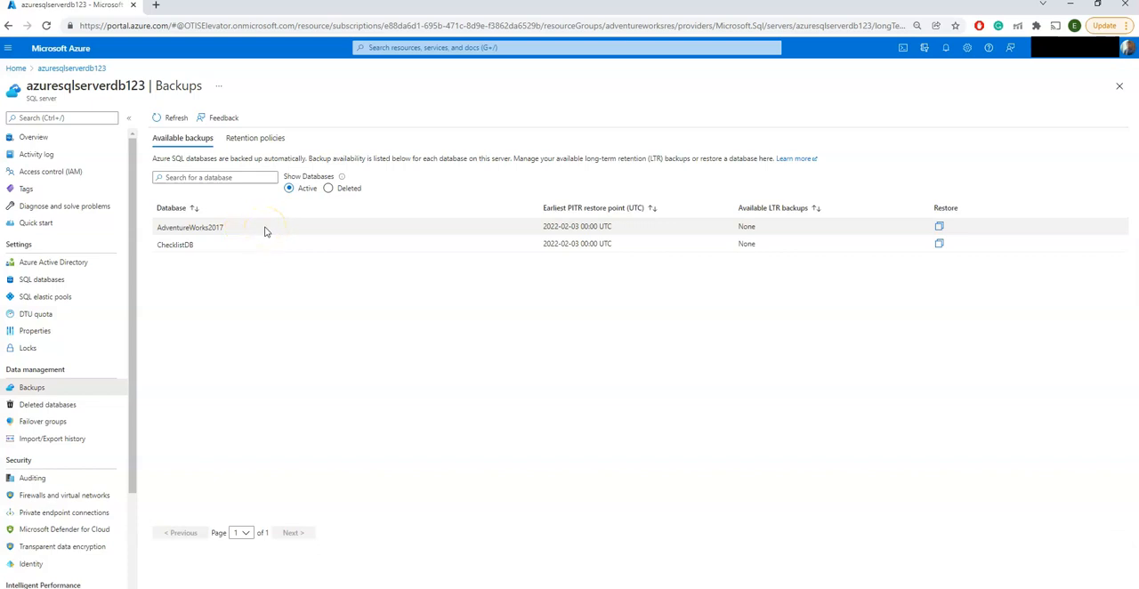
{"action": "mouse_move", "coordinate": [114, 295]}
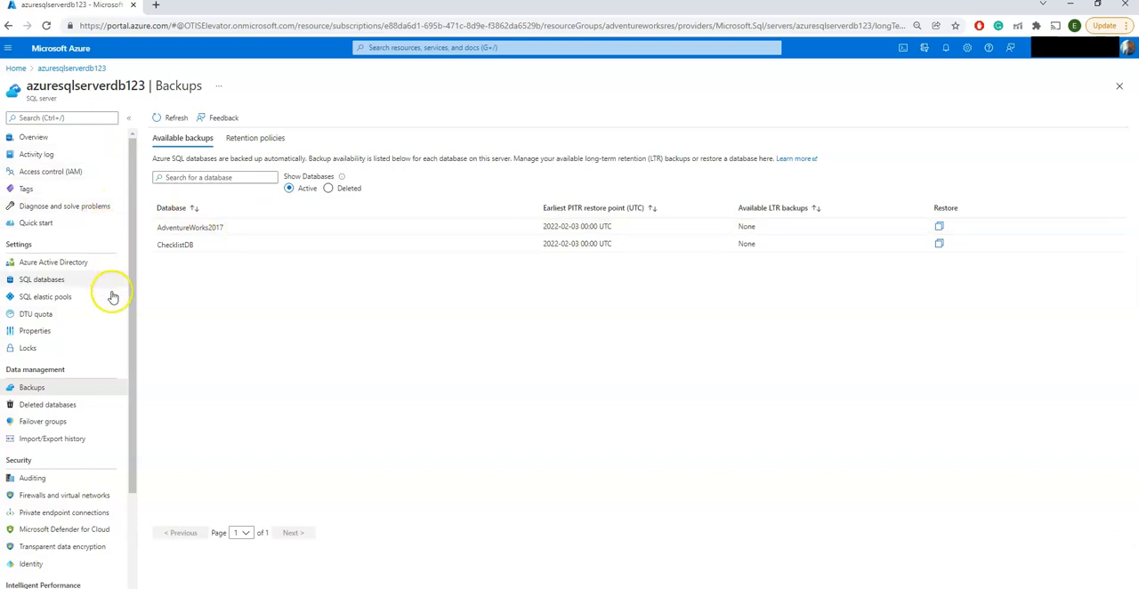
{"action": "mouse_move", "coordinate": [288, 334]}
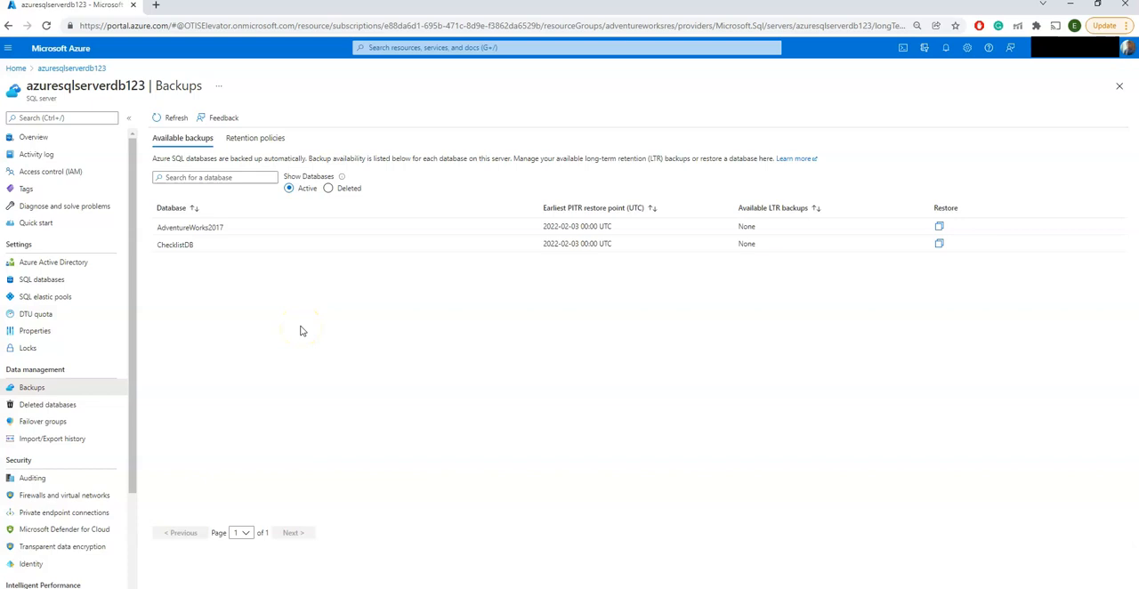
{"action": "mouse_move", "coordinate": [302, 331]}
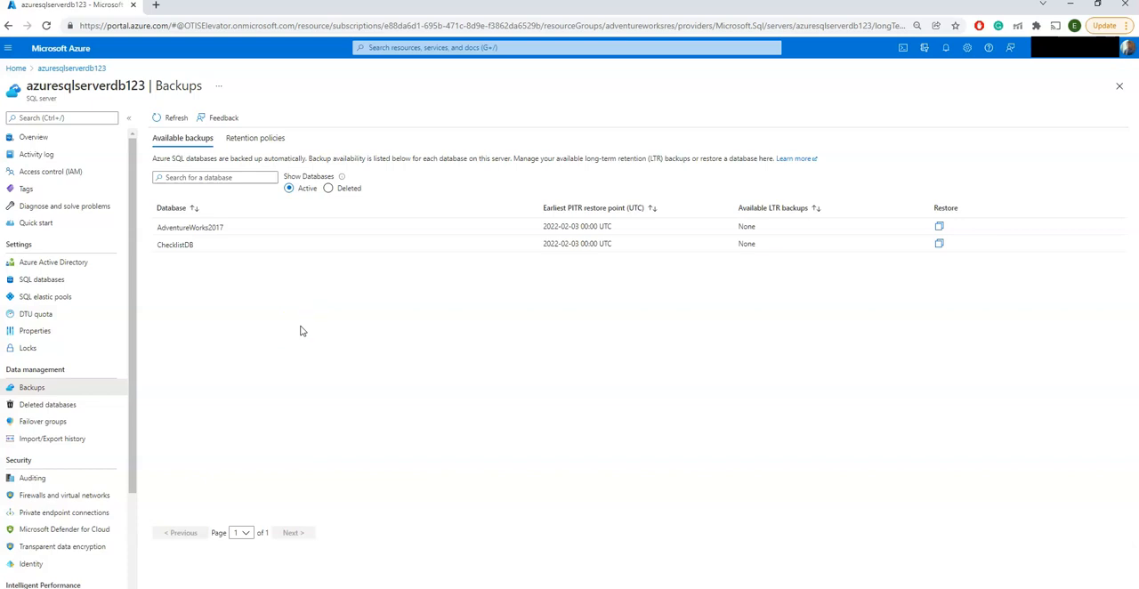